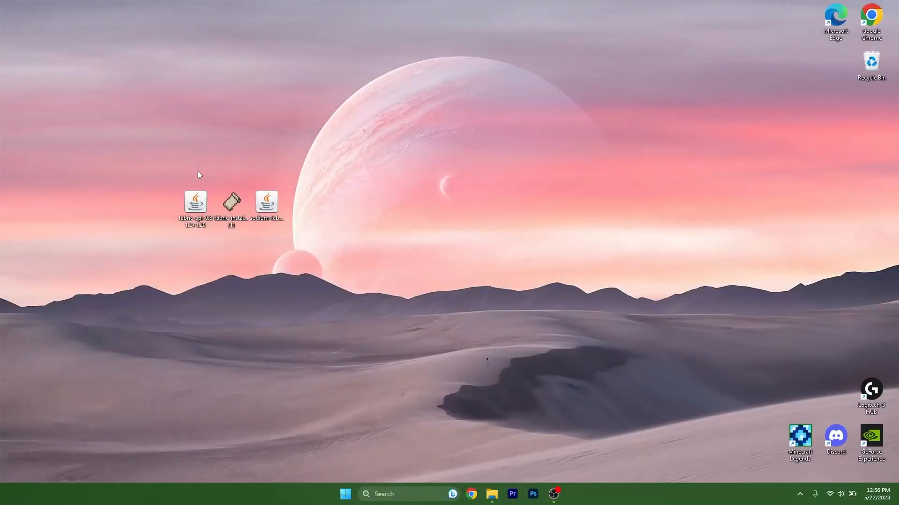
mouse_move(370, 255)
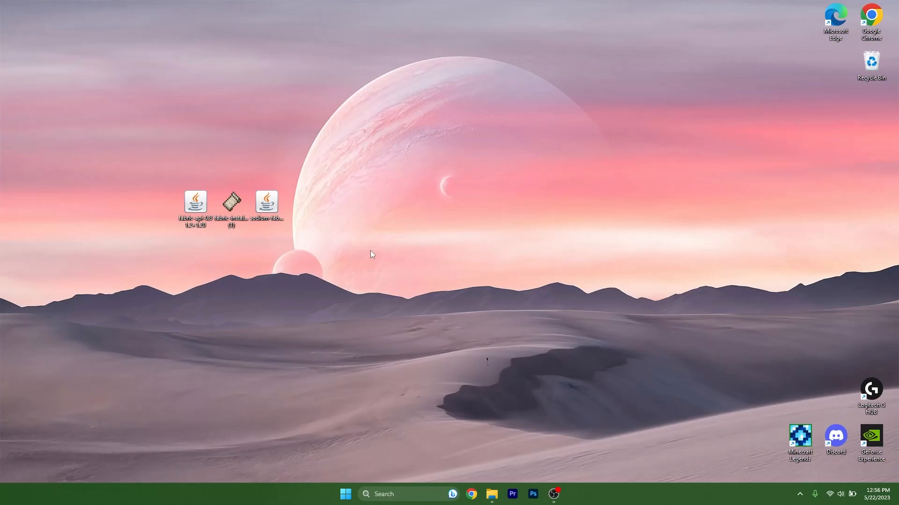
mouse_move(333, 219)
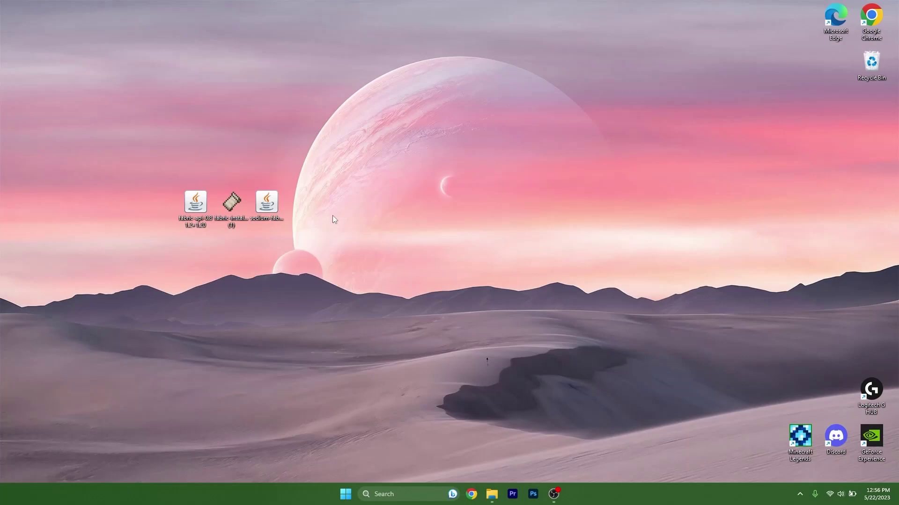
mouse_move(314, 207)
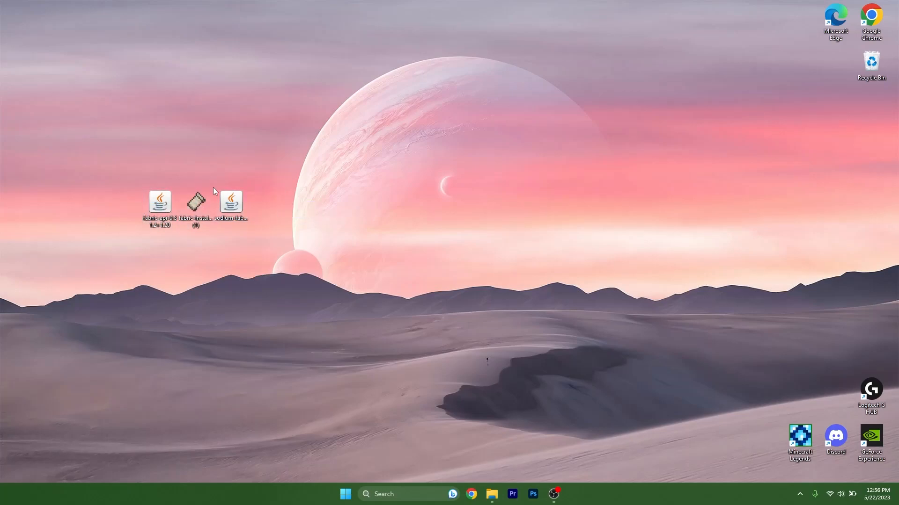
mouse_move(248, 187)
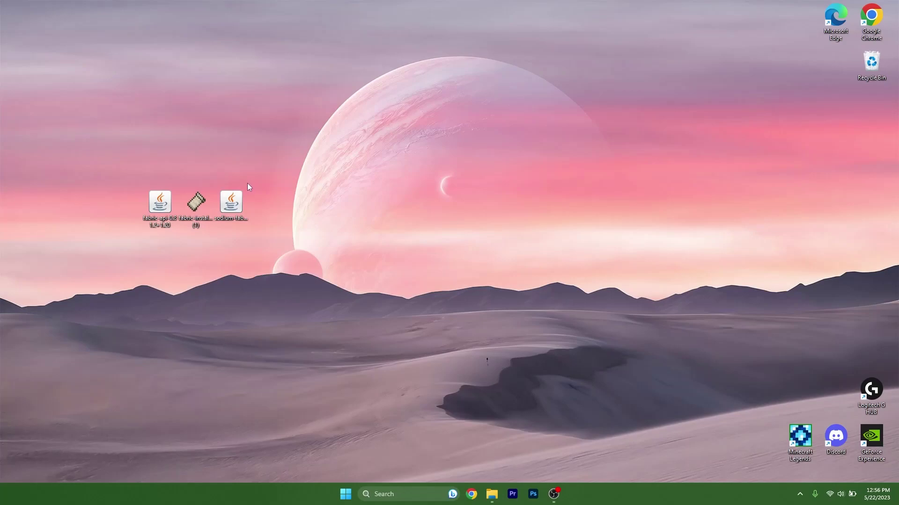
mouse_move(275, 192)
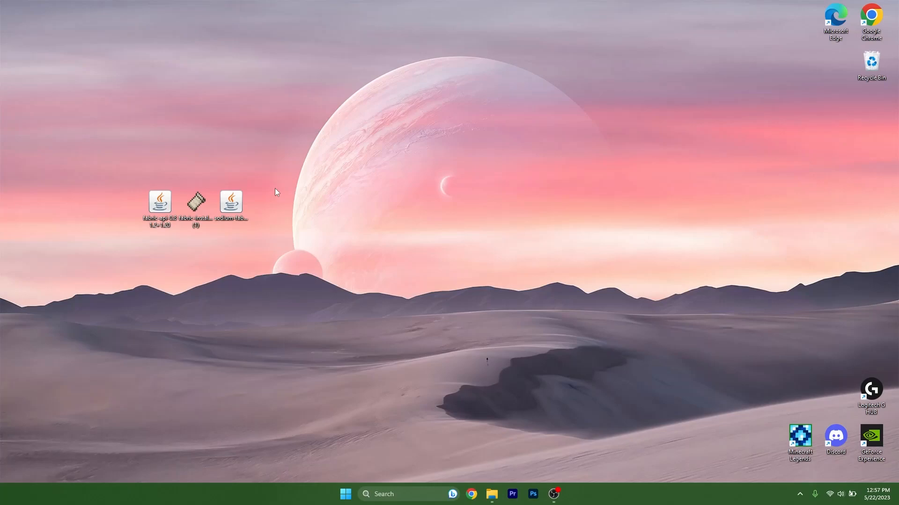
mouse_move(281, 199)
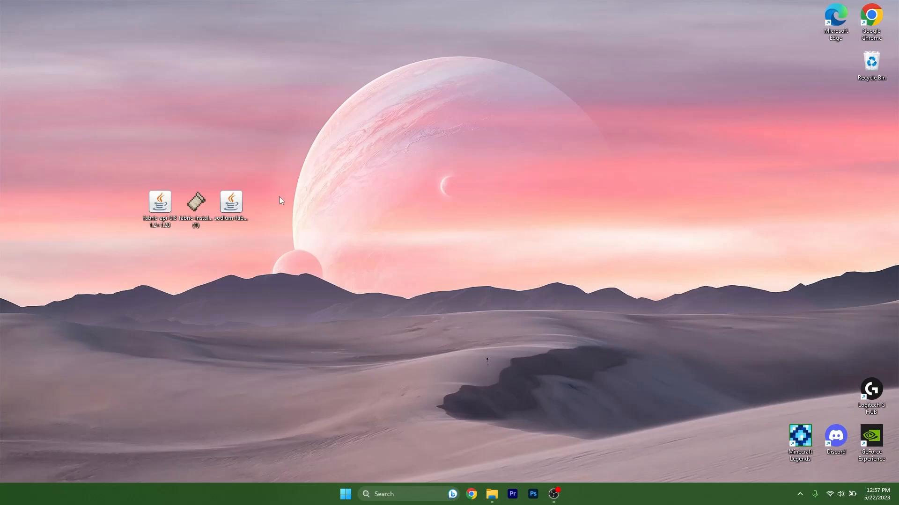
mouse_move(255, 193)
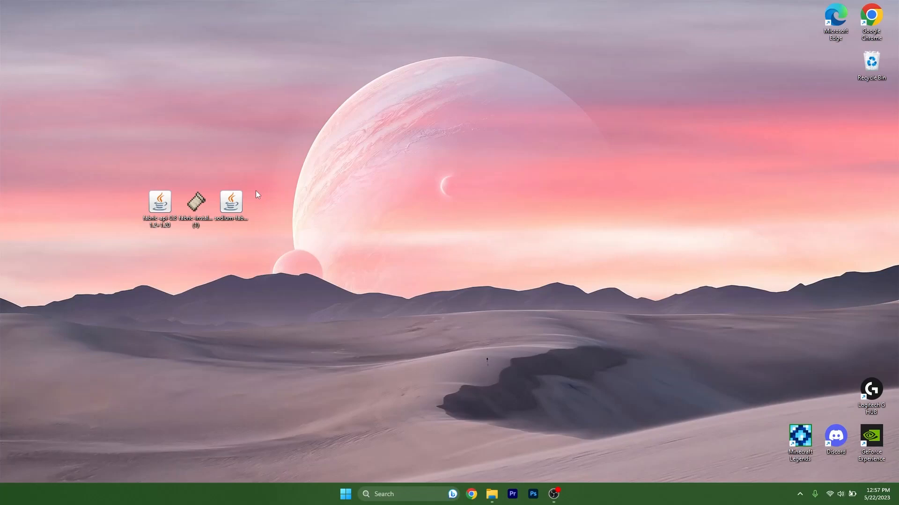
mouse_move(170, 189)
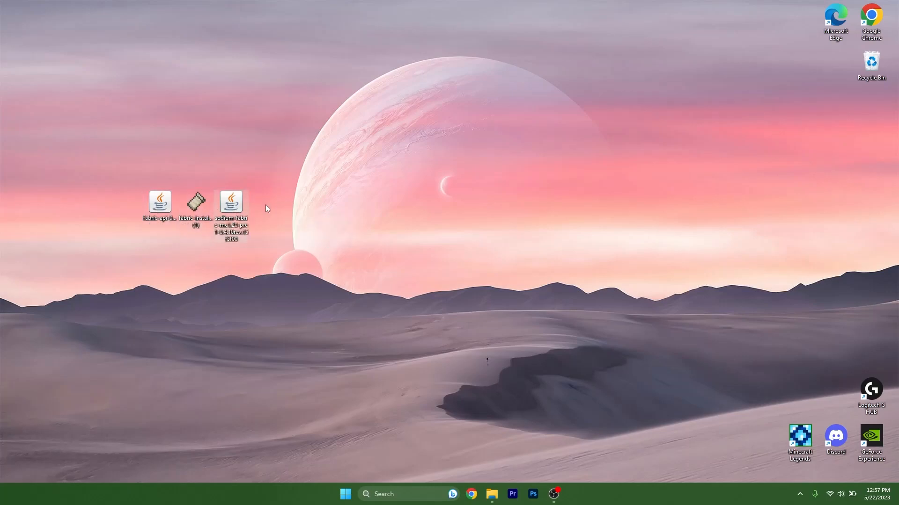
mouse_move(277, 181)
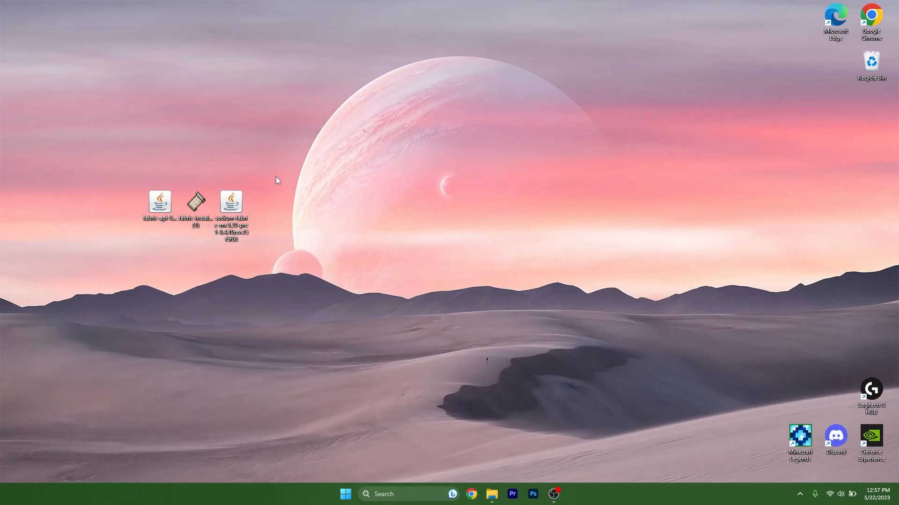
mouse_move(299, 184)
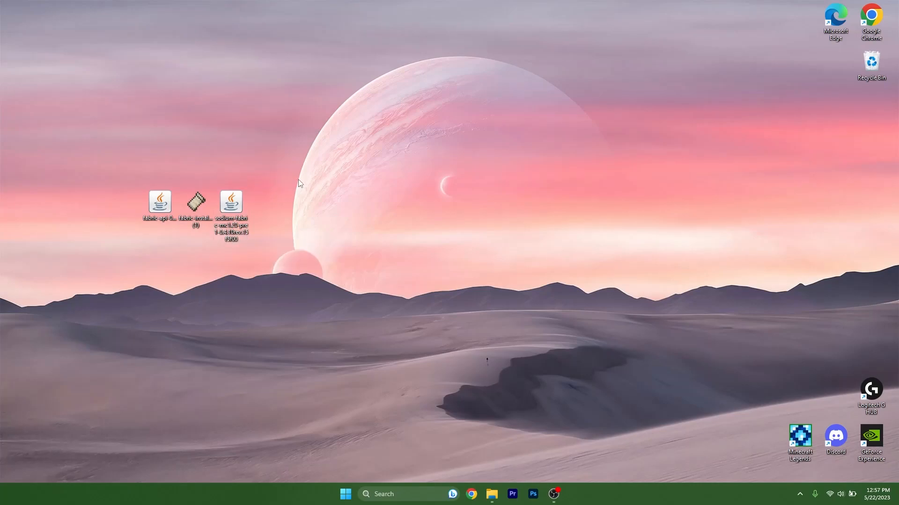
mouse_move(283, 185)
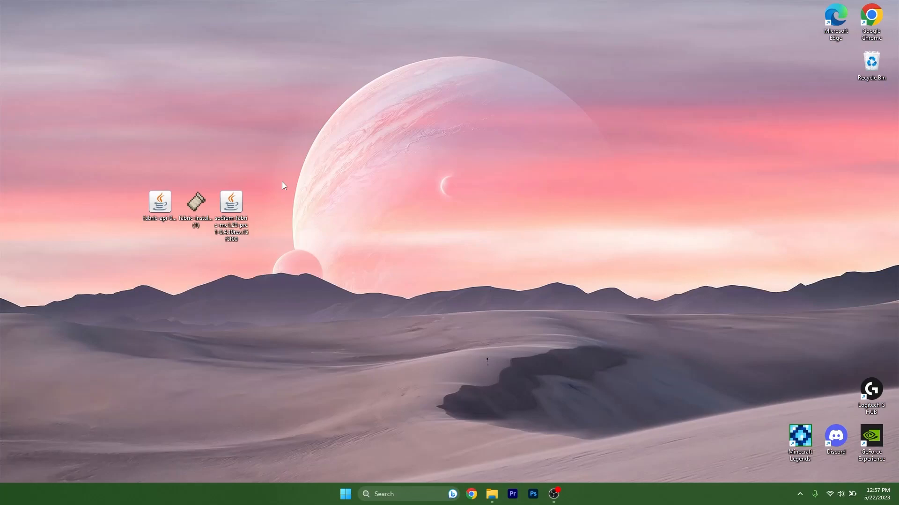
mouse_move(163, 179)
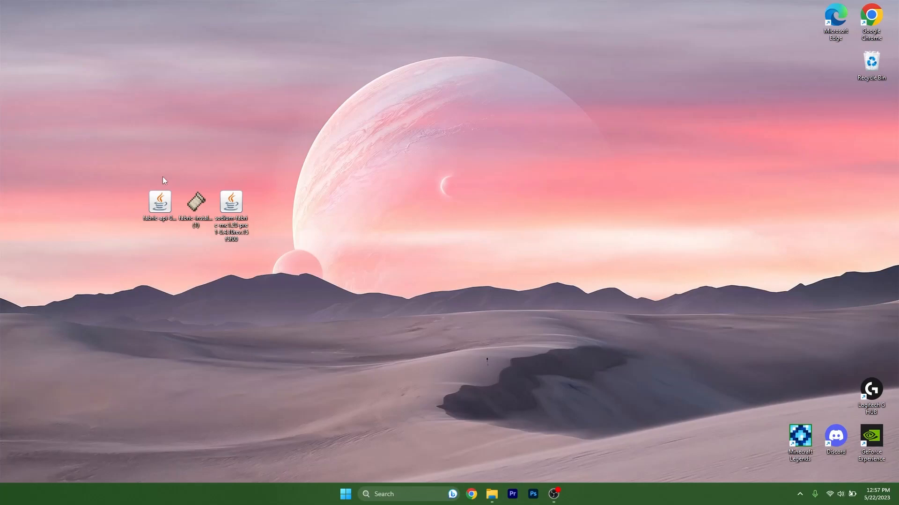
mouse_move(266, 227)
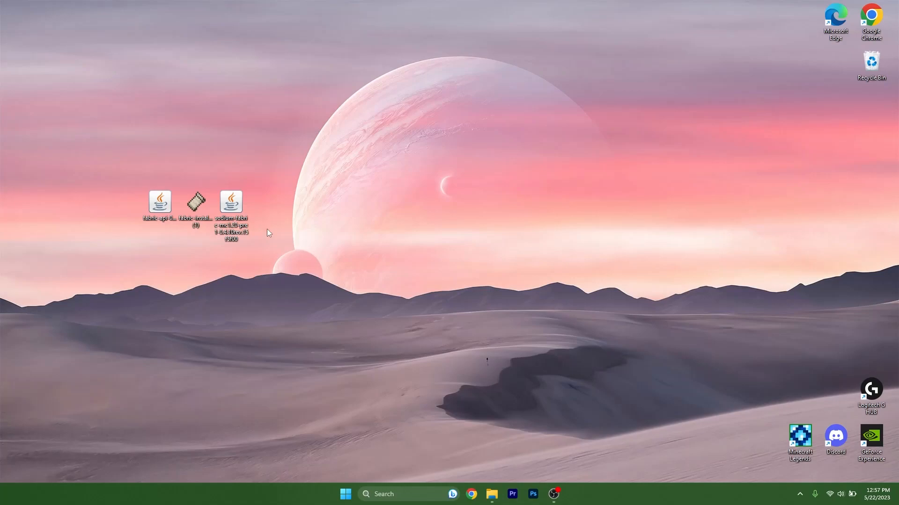
mouse_move(341, 378)
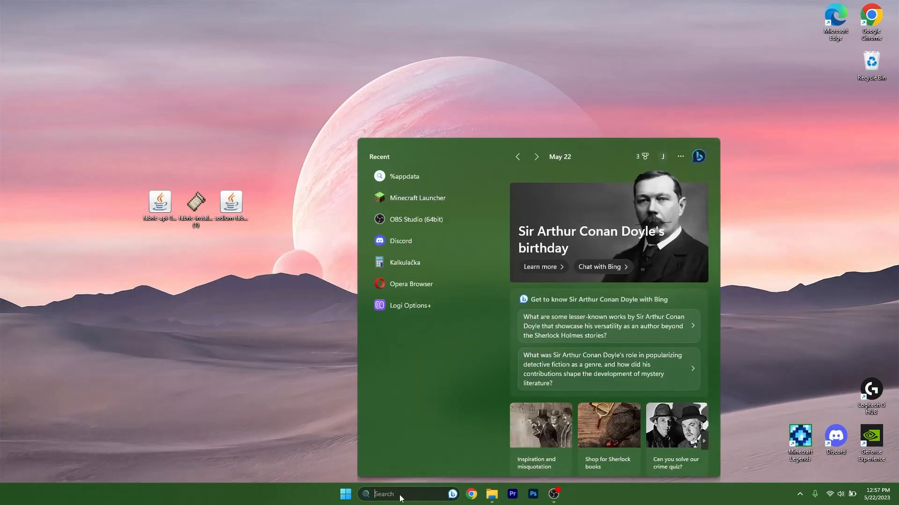
Search %appdata% from the taskbar and open the Roaming folder in File Explorer.
text(%appdata%)
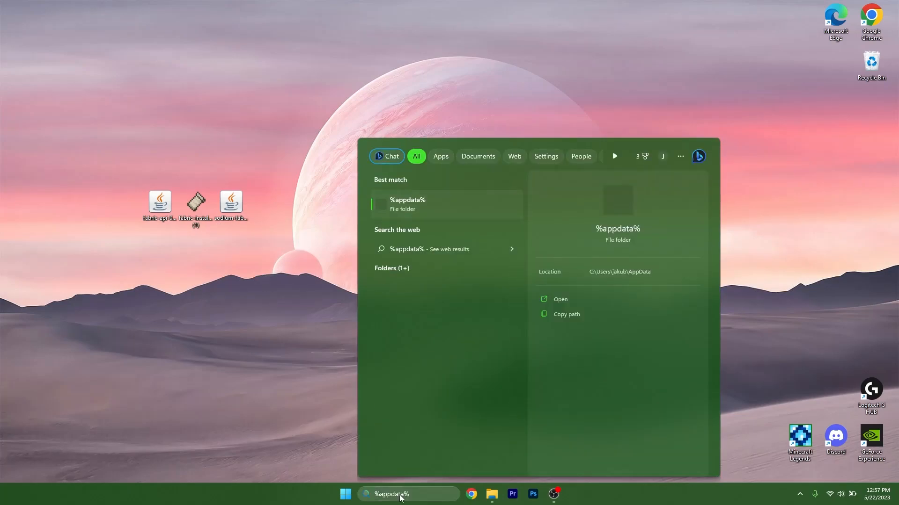
click(560, 299)
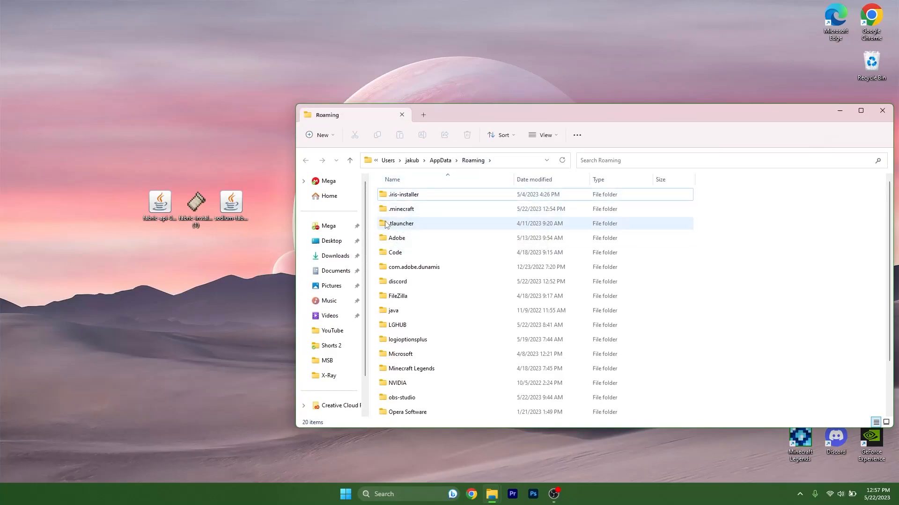
mouse_move(401, 211)
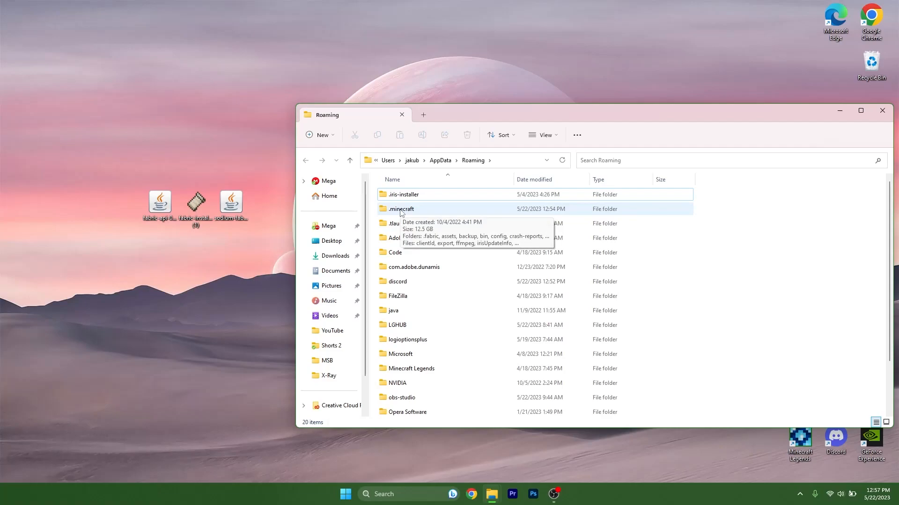
Open .minecraft\mods and drop the Sodium and Fabric API jars into it.
double_click(401, 208)
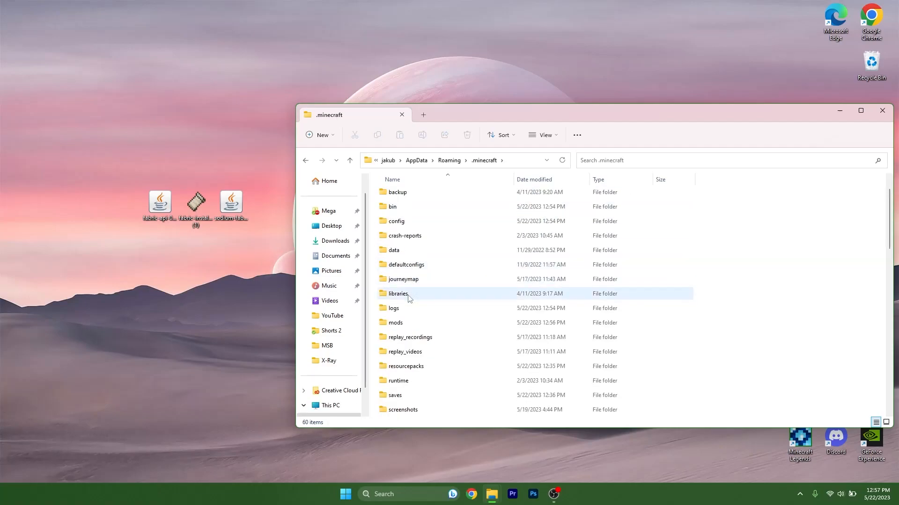
double_click(396, 322)
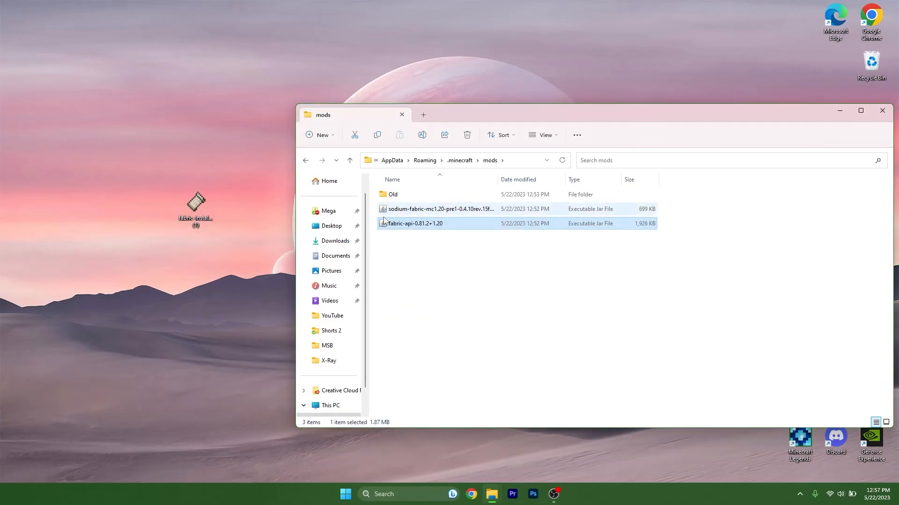
click(464, 256)
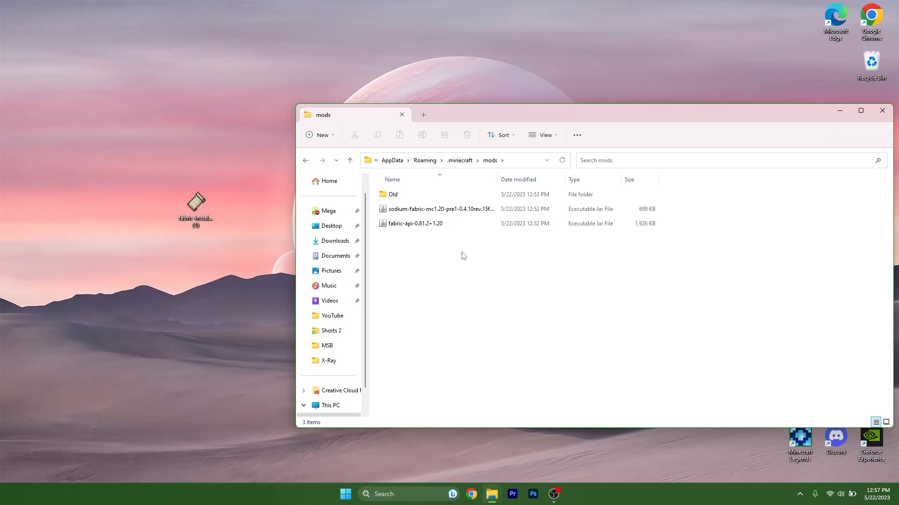
mouse_move(431, 249)
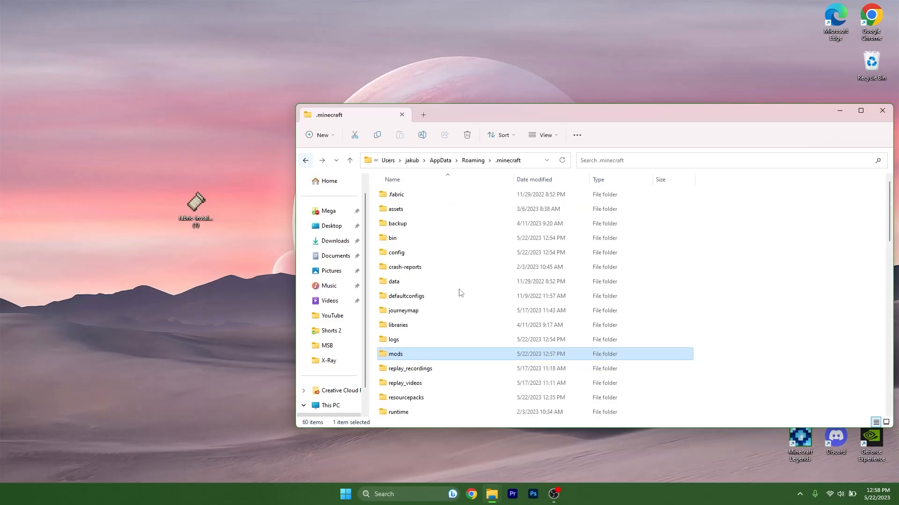
Open the .minecraft versions folder and launch the Fabric installer from the desktop.
scroll(down, 3)
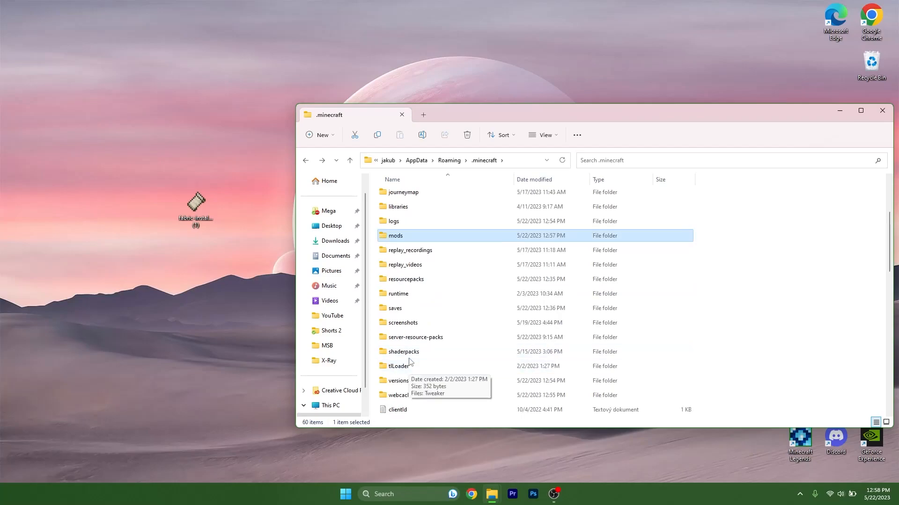
double_click(399, 380)
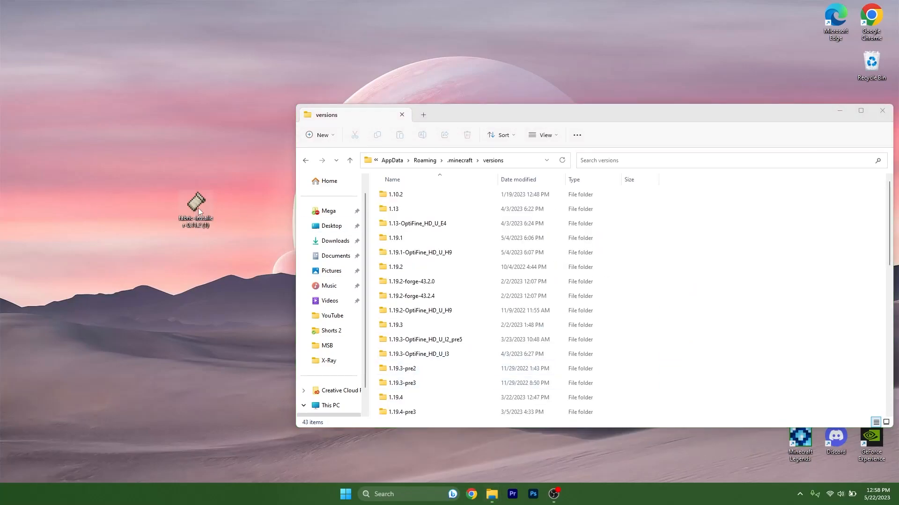
double_click(195, 206)
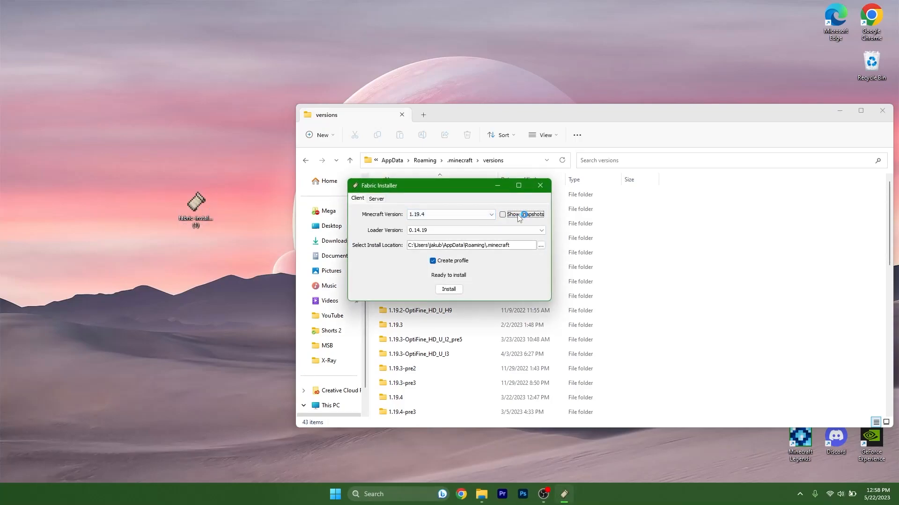
With snapshots shown, install Fabric Loader 0.14.19 for 1.20-pre4 and dismiss the success message.
click(503, 215)
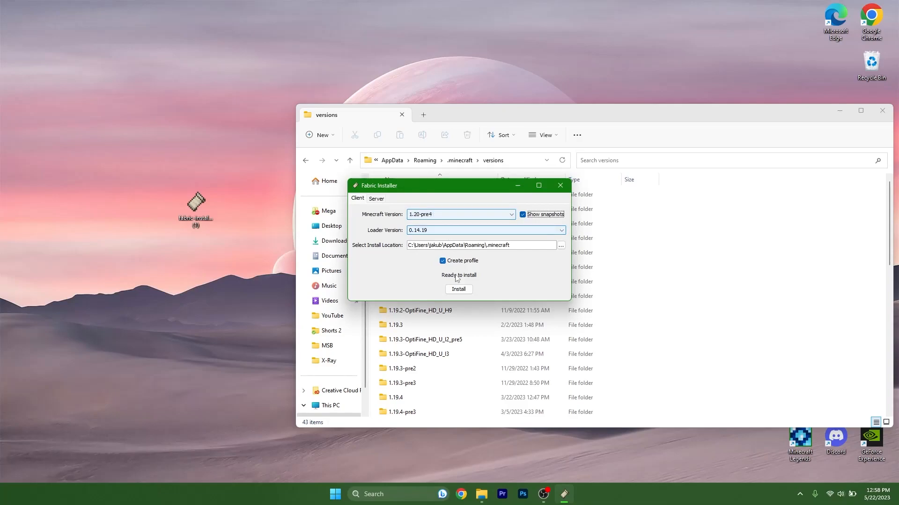
click(458, 289)
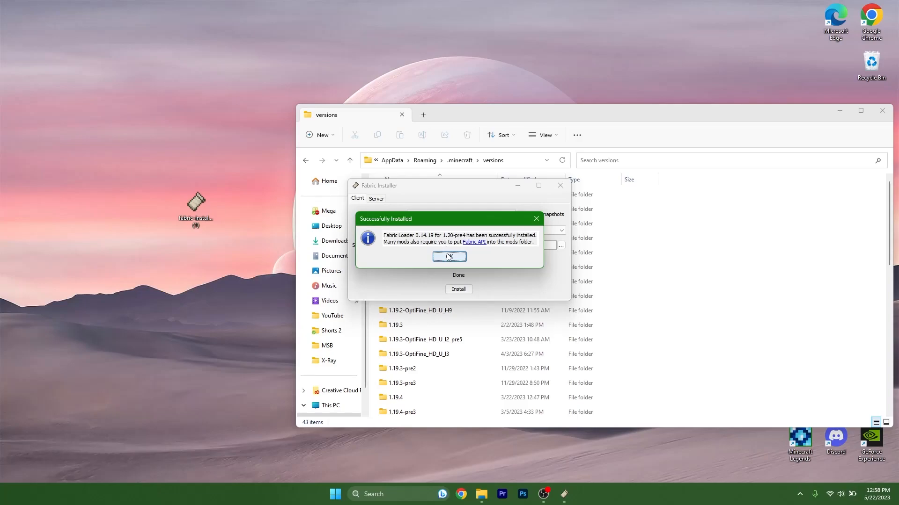
click(449, 257)
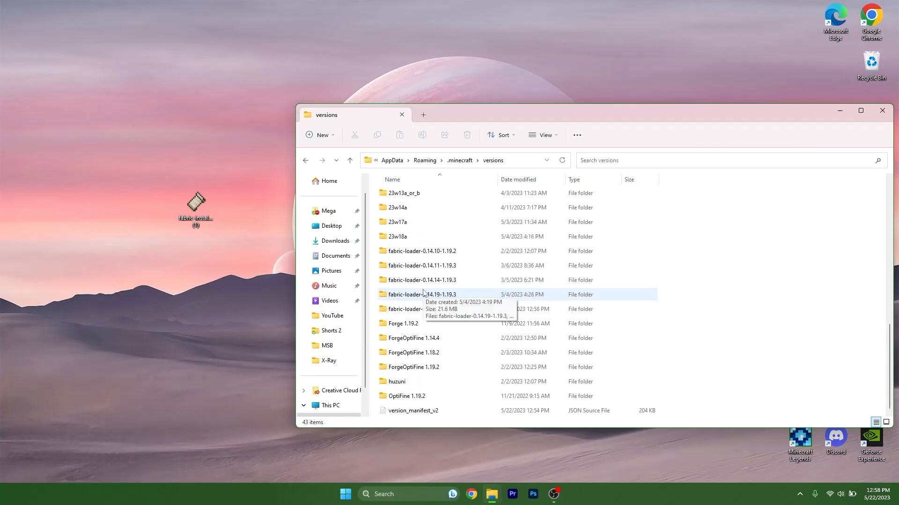
click(426, 309)
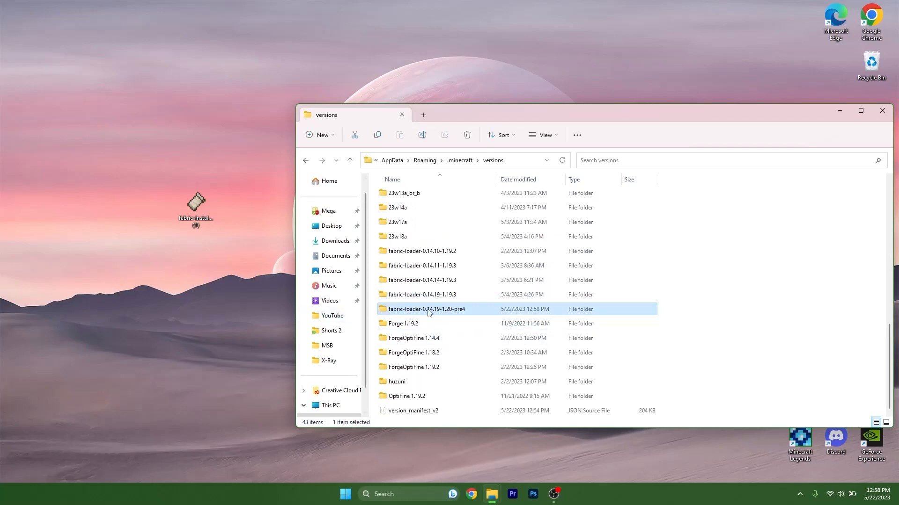
mouse_move(412, 315)
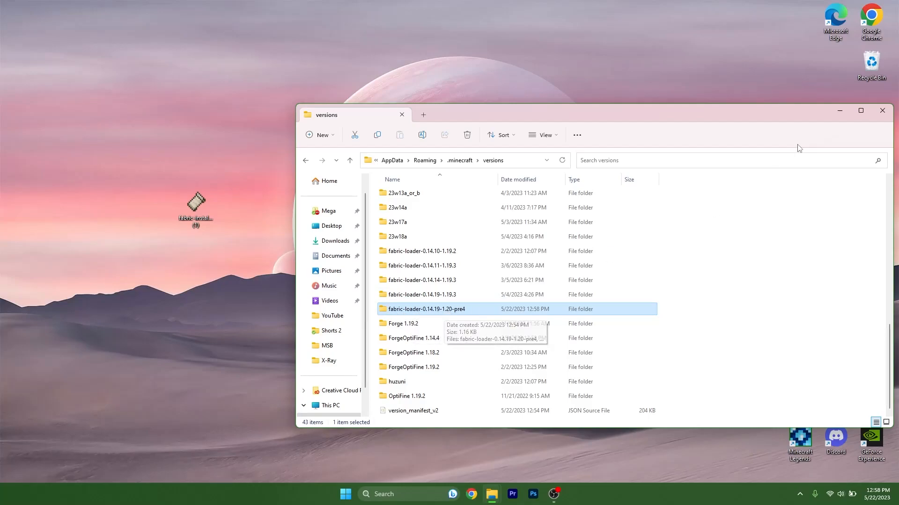
mouse_move(837, 110)
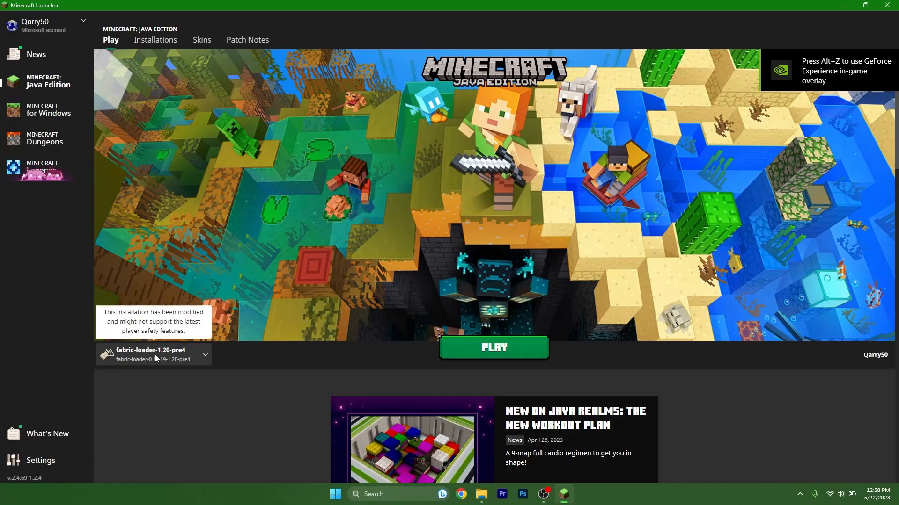
Start Minecraft with the fabric-loader-1.20-pre4 installation selected.
click(495, 348)
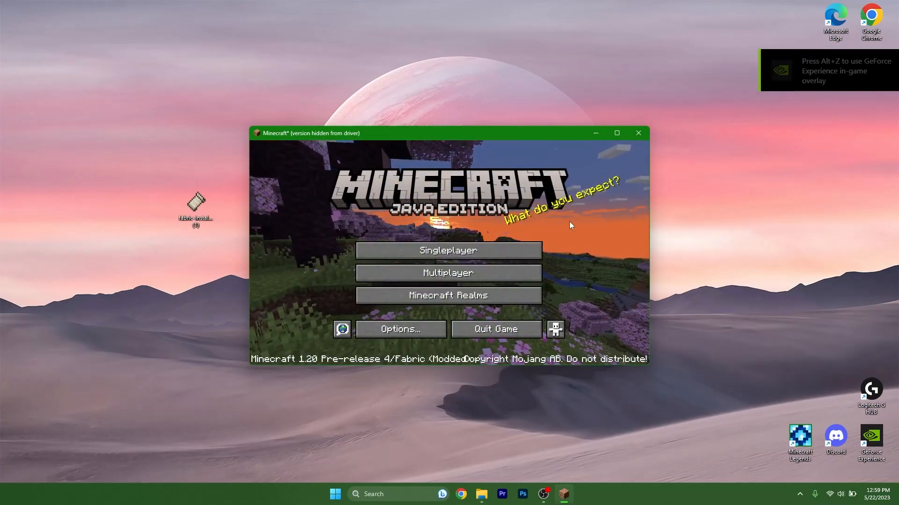
Maximize the Minecraft window showing the 1.20 Pre-release 4 modded title screen.
click(617, 133)
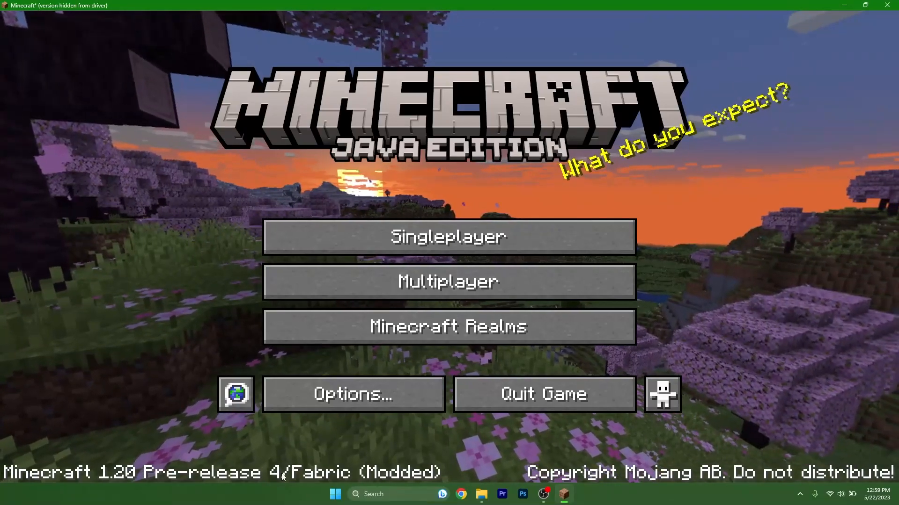
mouse_move(371, 239)
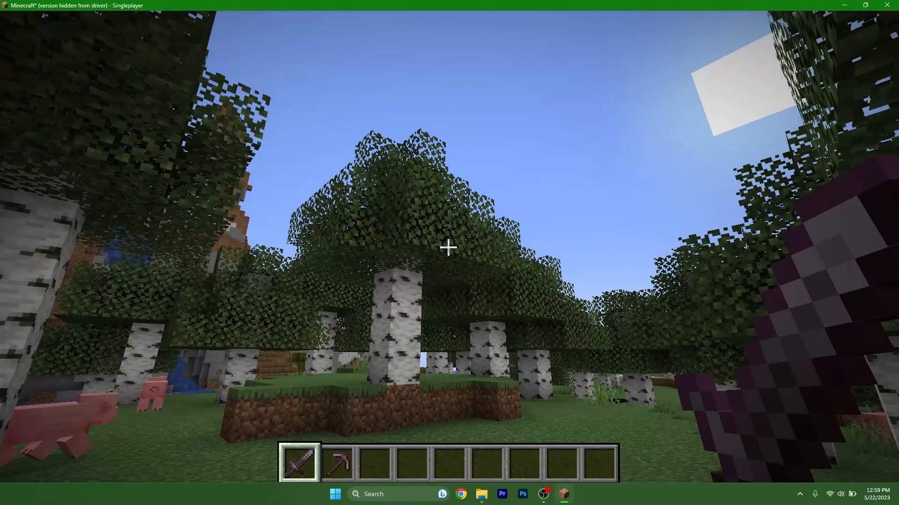
From the pause menu, browse Sodium's Quality, Performance, General and Advanced video settings, then close them.
key(Escape)
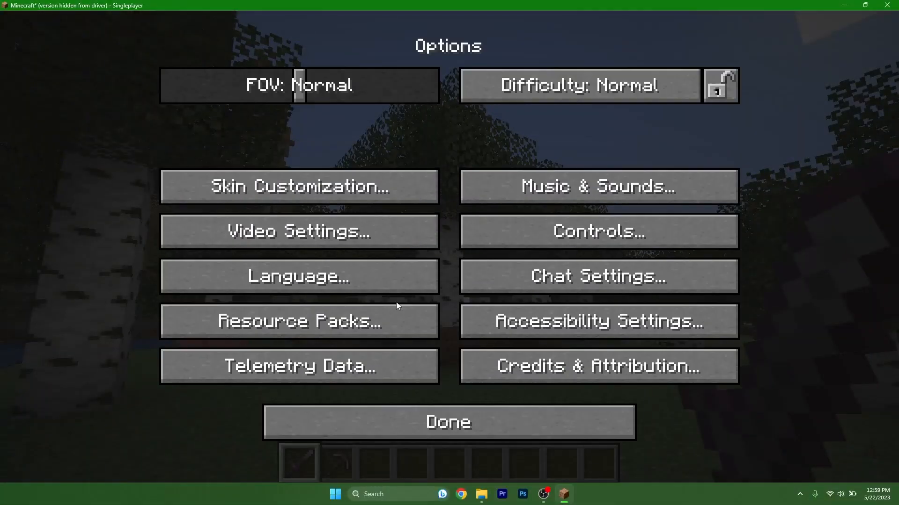
click(298, 231)
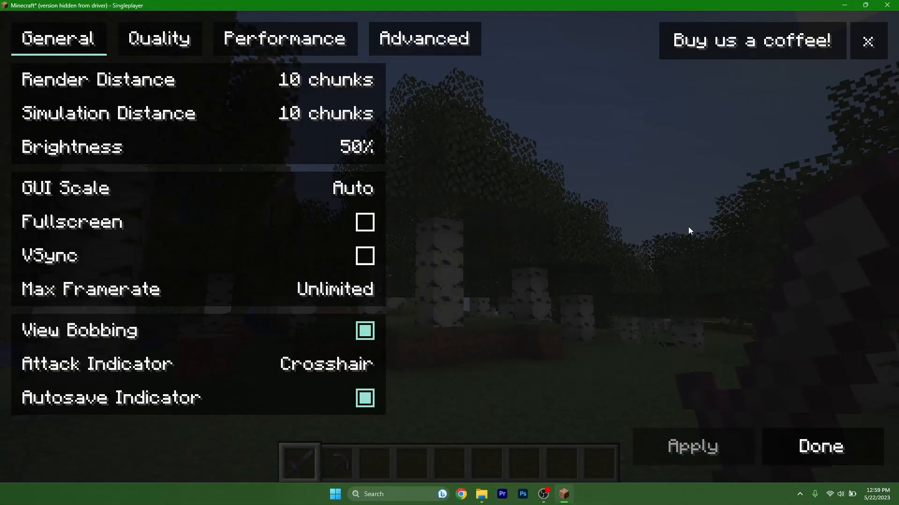
click(160, 39)
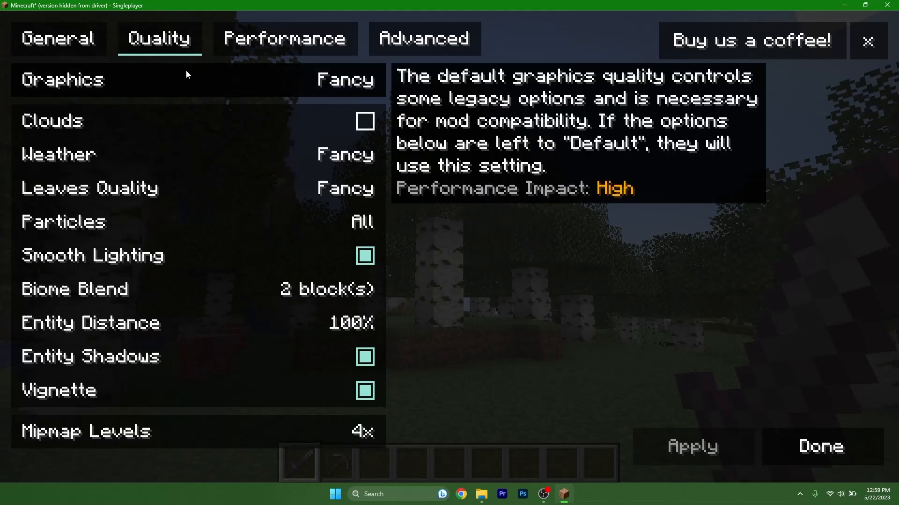
click(287, 37)
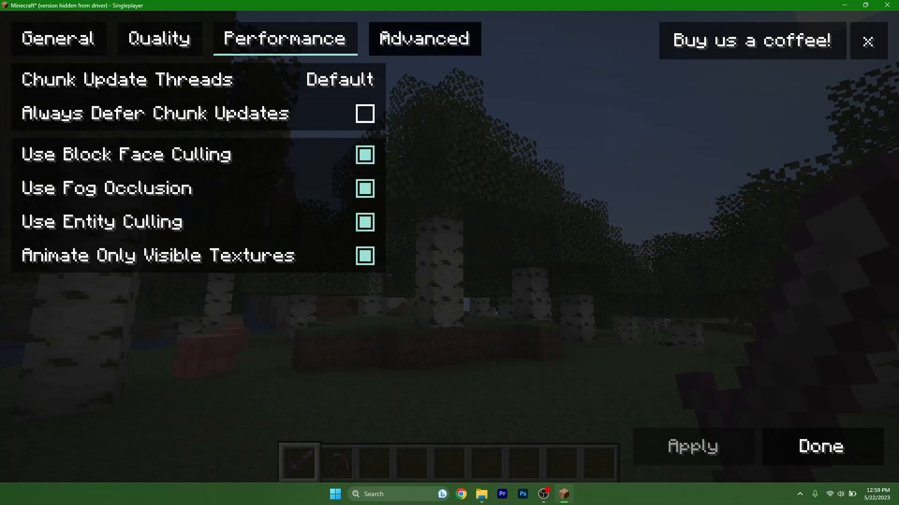
click(60, 37)
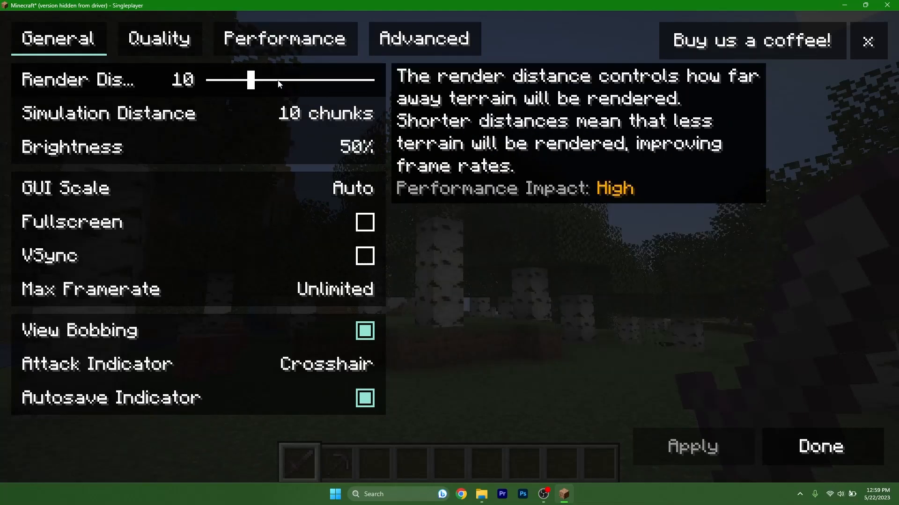
click(425, 39)
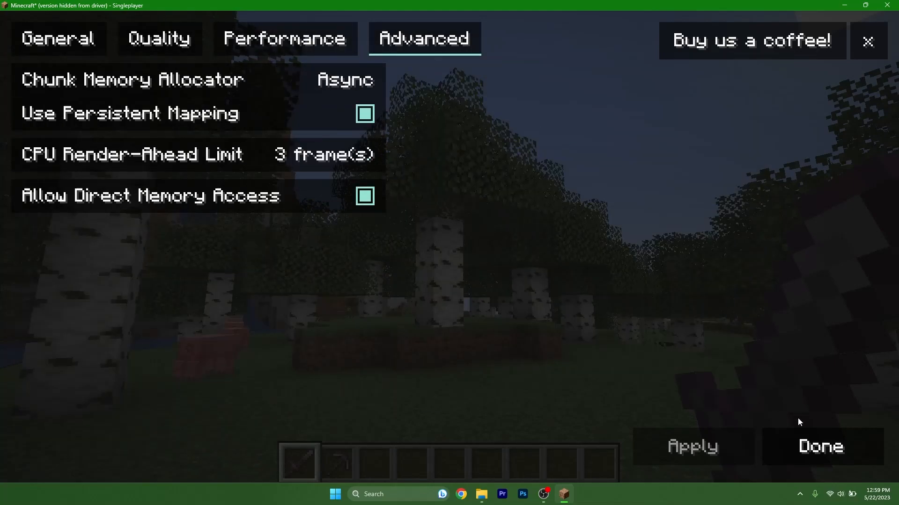
click(821, 446)
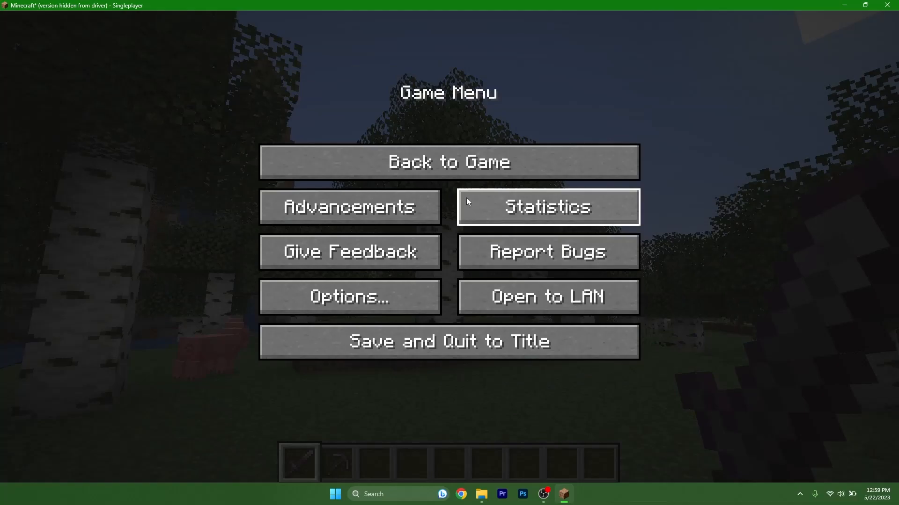
Resume the world and show the F3 debug overlay with the Sodium renderer active.
click(448, 161)
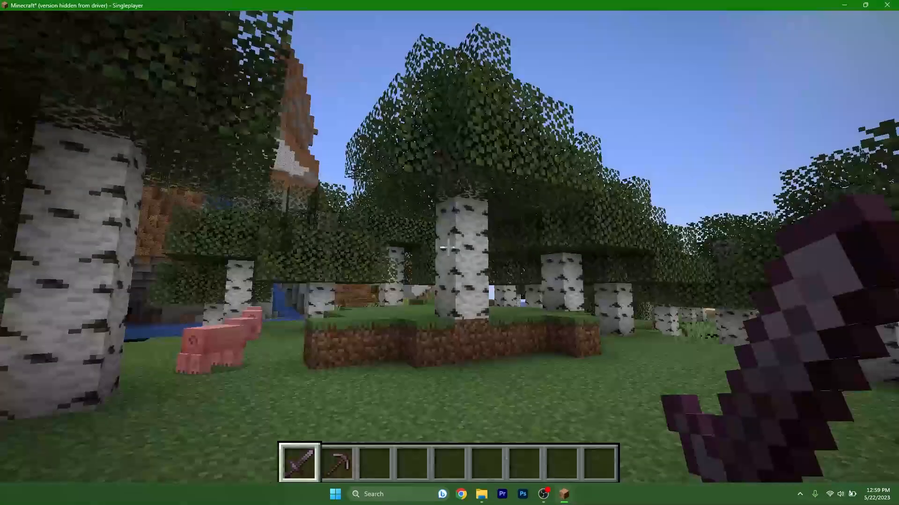
mouse_move(449, 247)
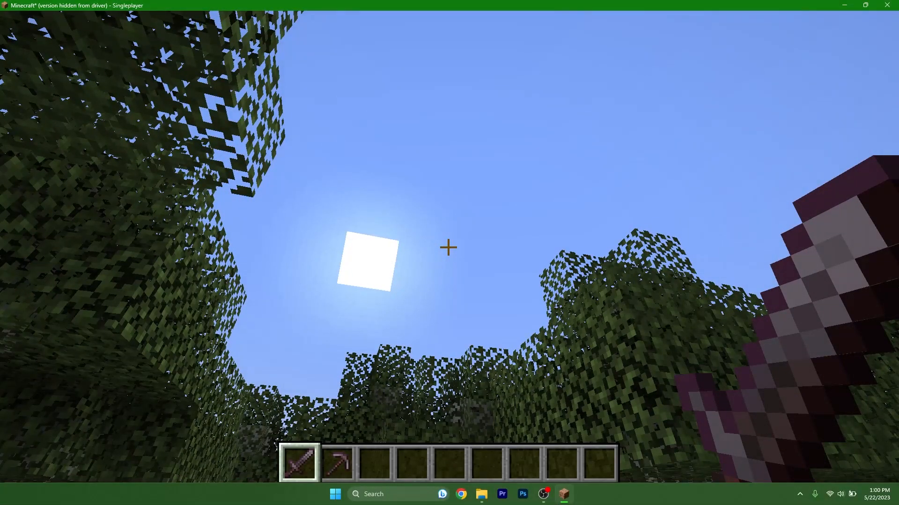
key(F3)
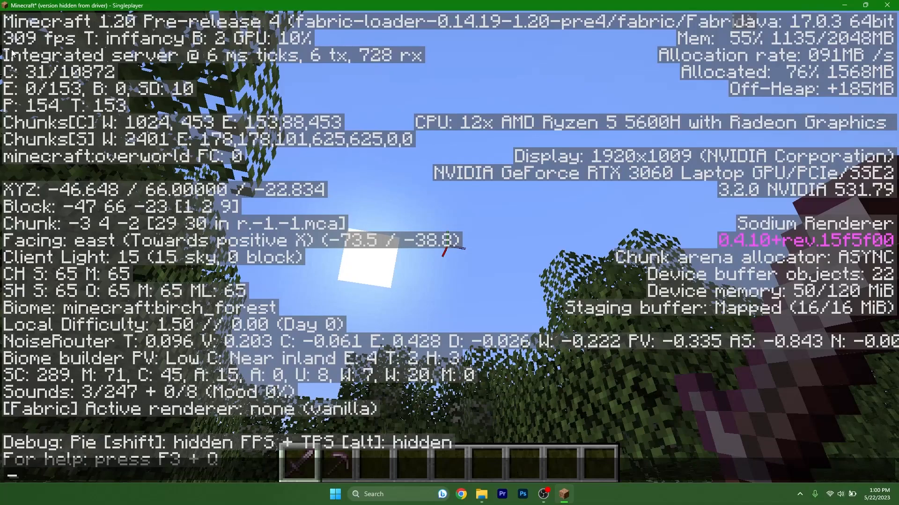